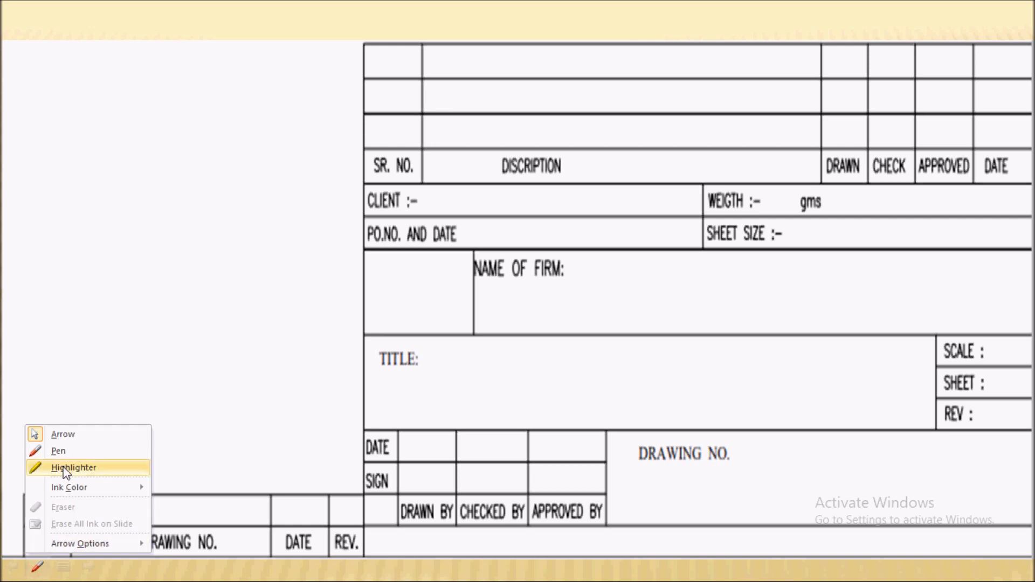
- Choose the Pen pointer to ink the CLIENT and PO.NO. AND DATE fields in red
click(73, 467)
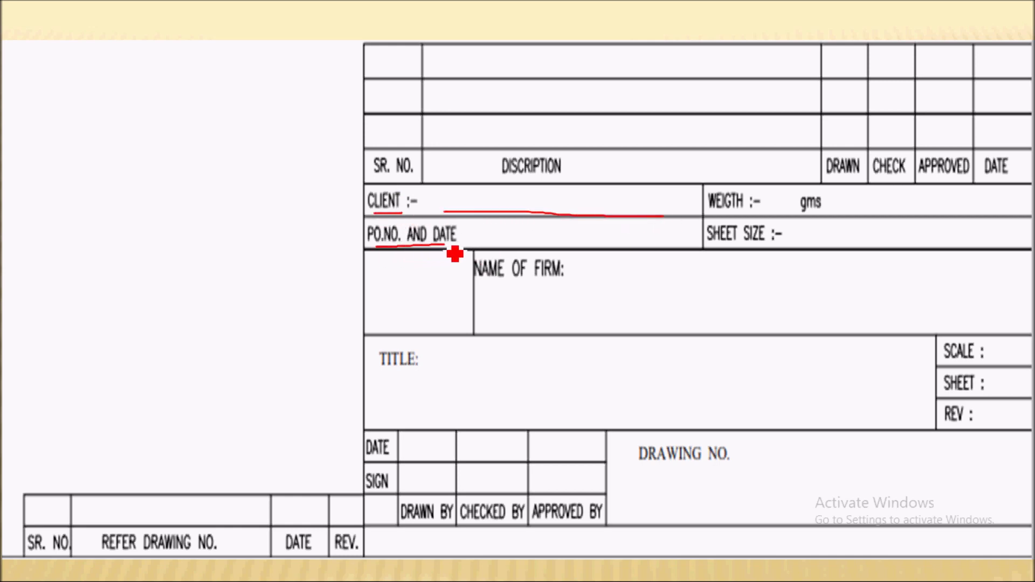
mouse_move(172, 276)
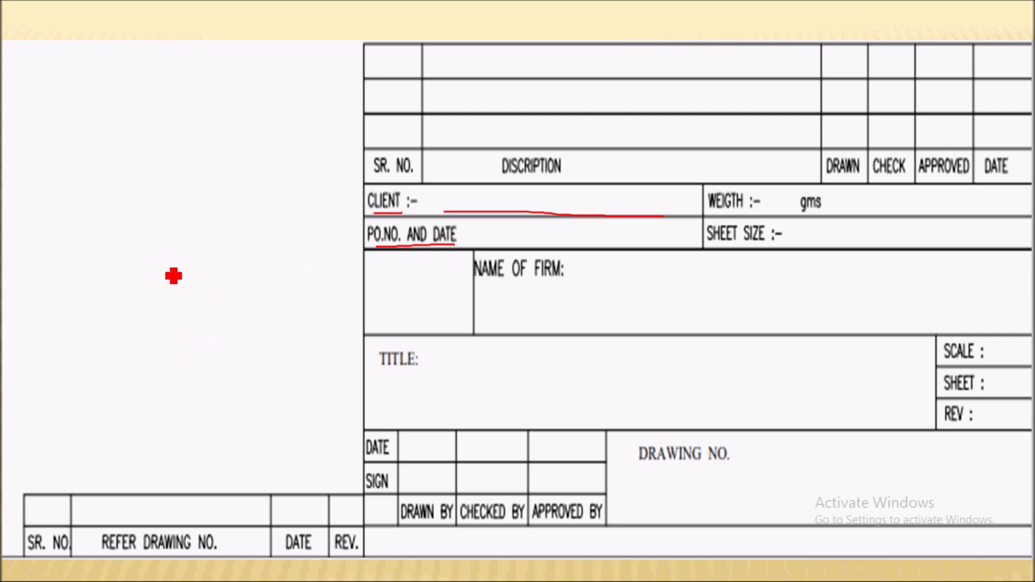
mouse_move(375, 211)
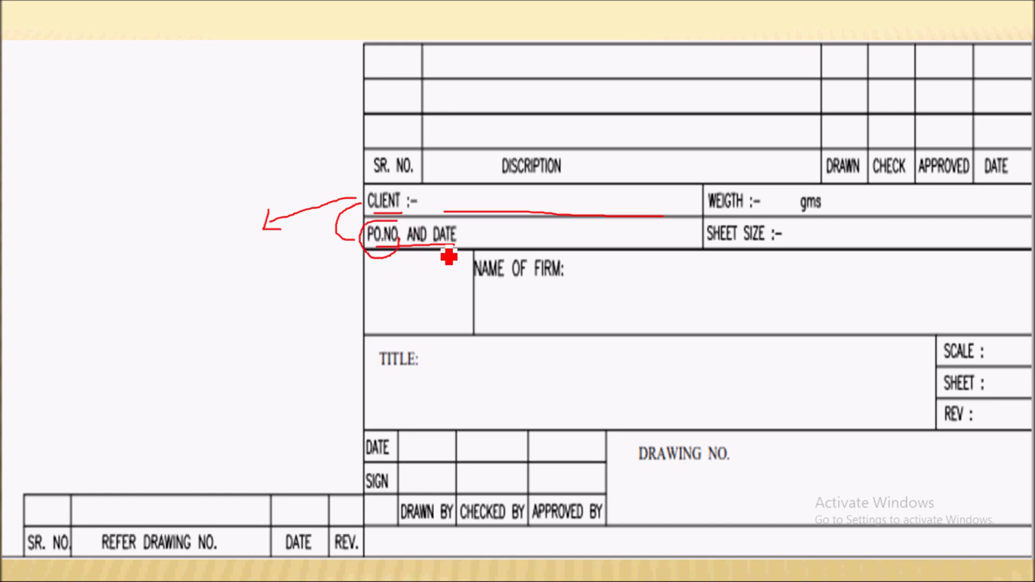
mouse_move(492, 252)
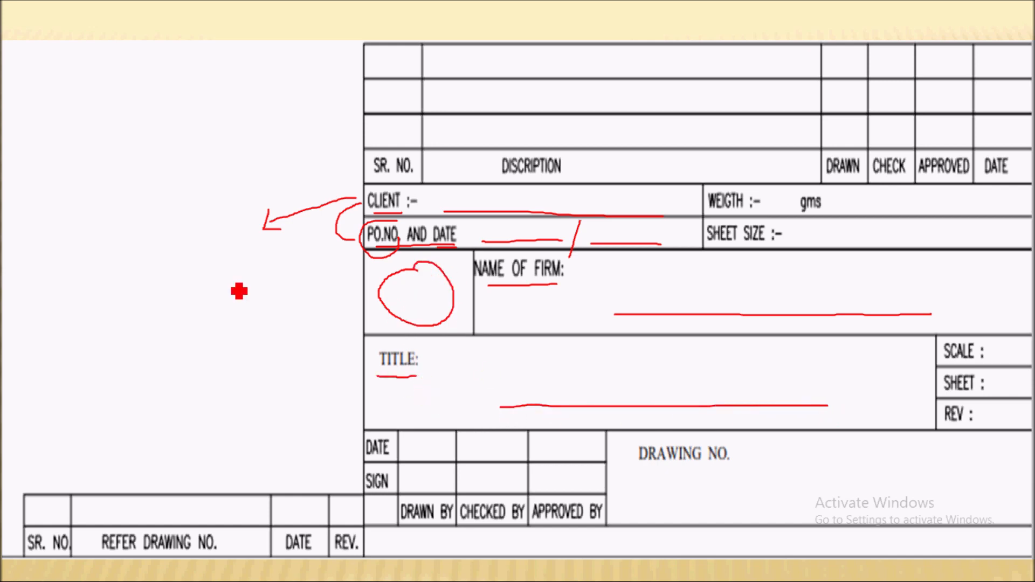
mouse_move(573, 399)
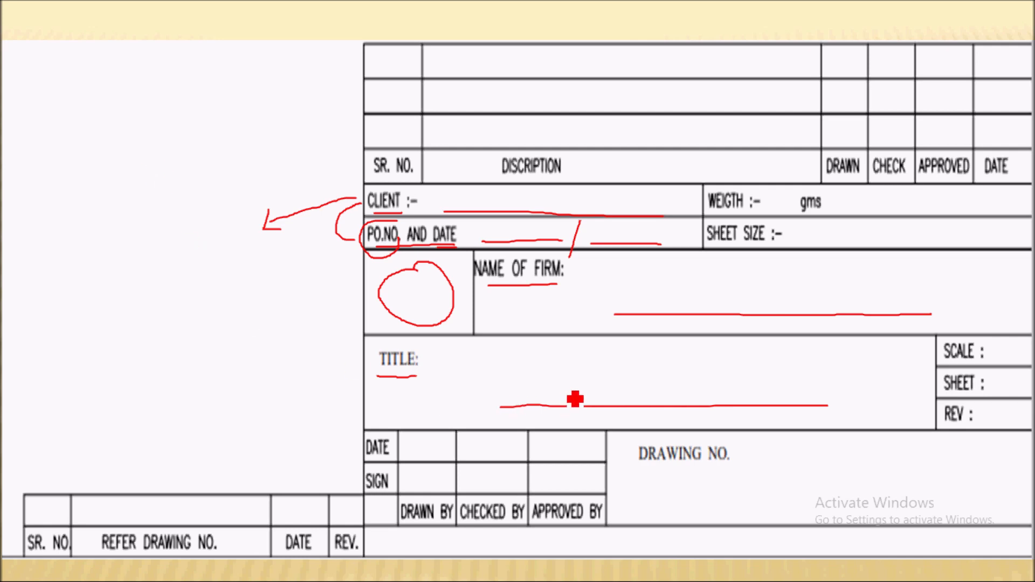
mouse_move(804, 396)
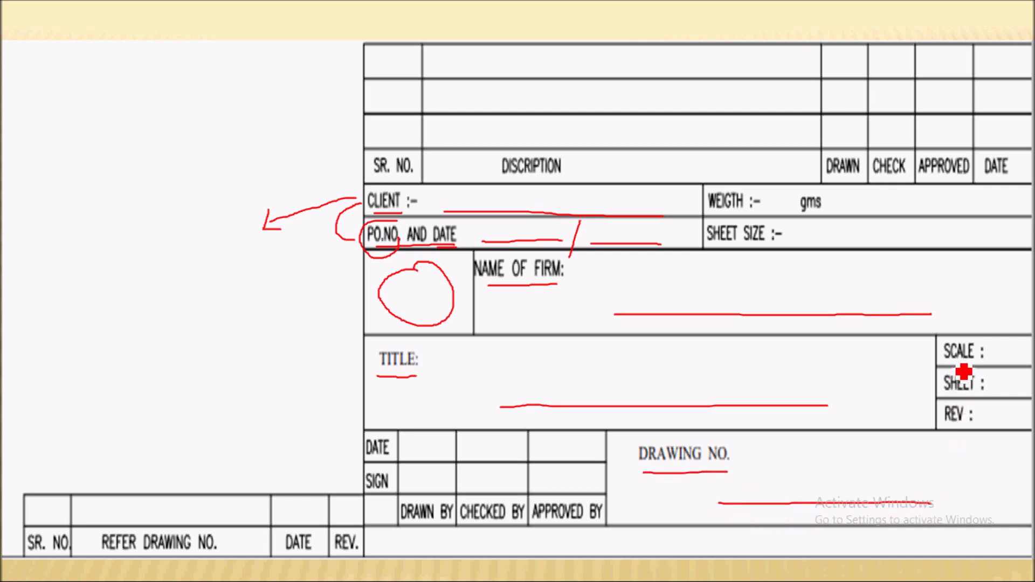
mouse_move(215, 213)
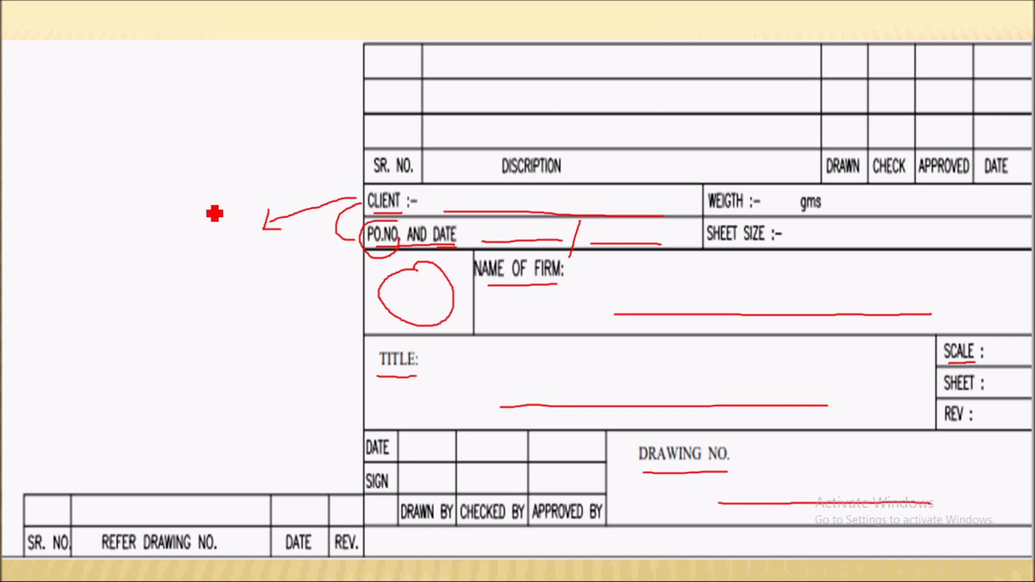
mouse_move(1006, 353)
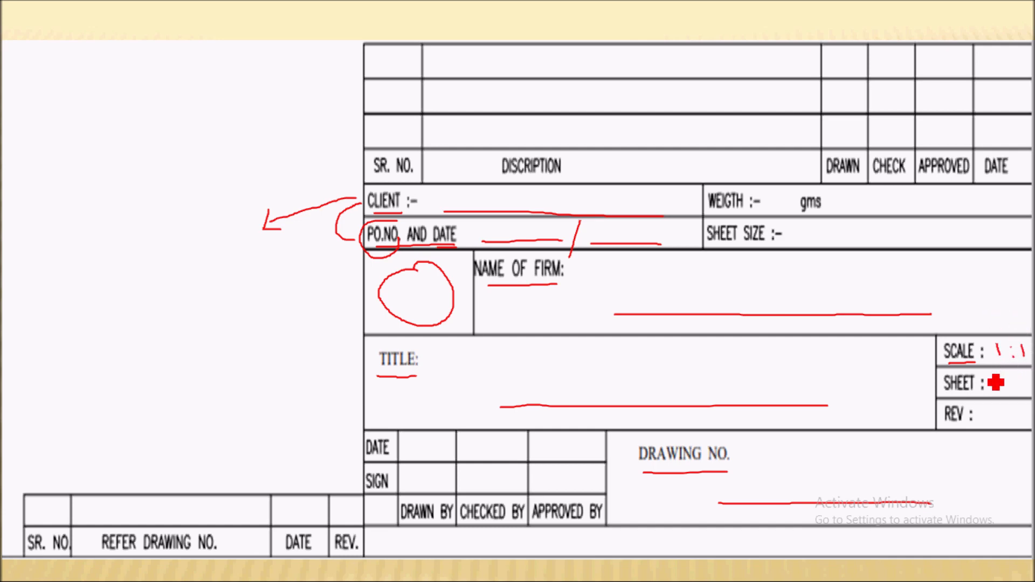
mouse_move(968, 407)
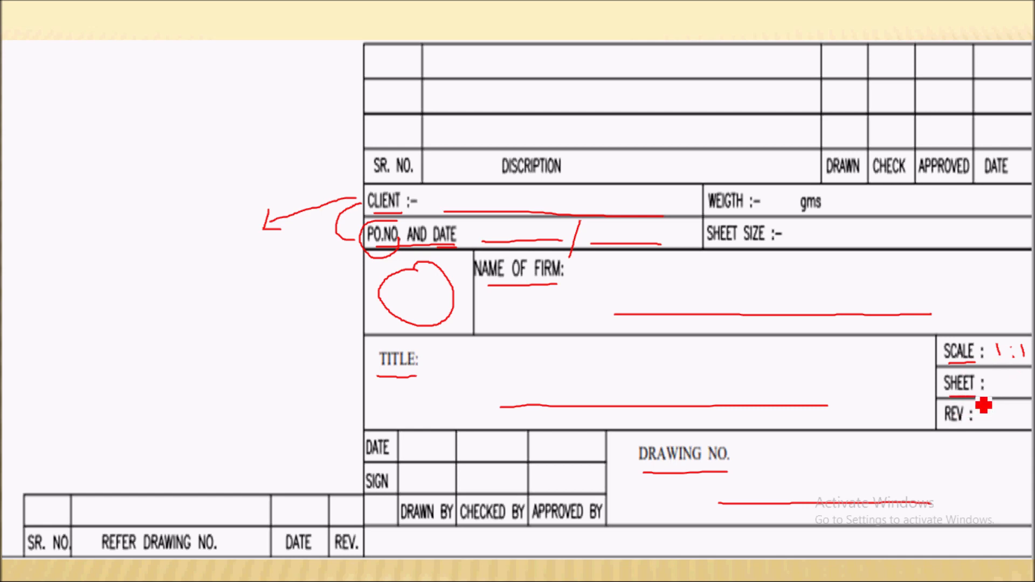
mouse_move(571, 384)
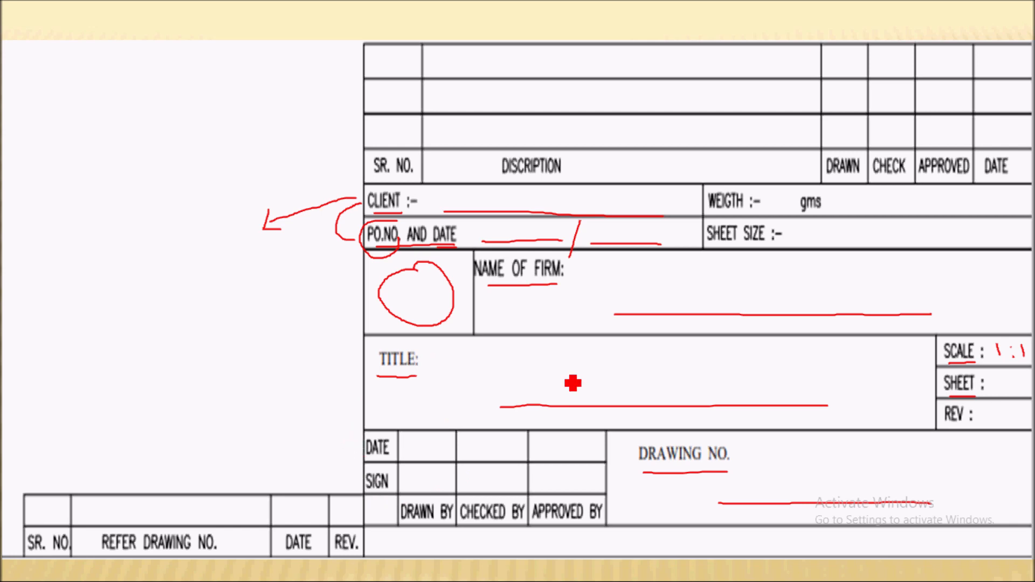
mouse_move(933, 416)
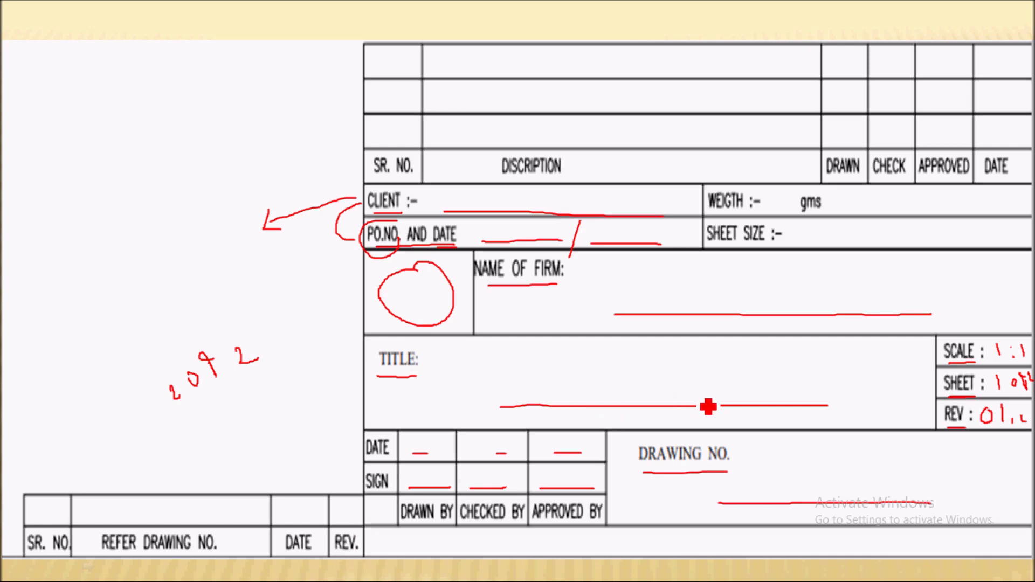
mouse_move(446, 202)
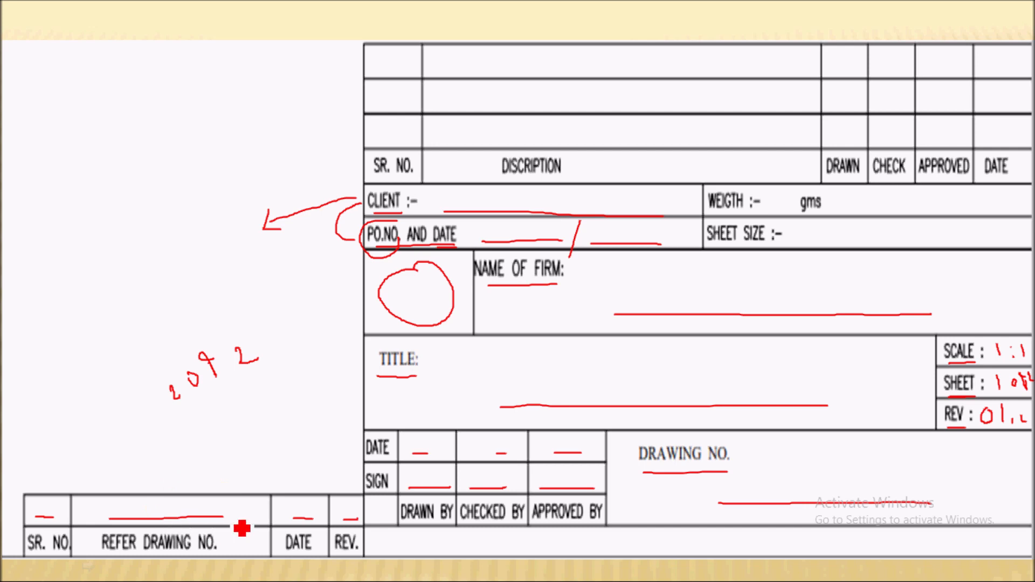
mouse_move(31, 478)
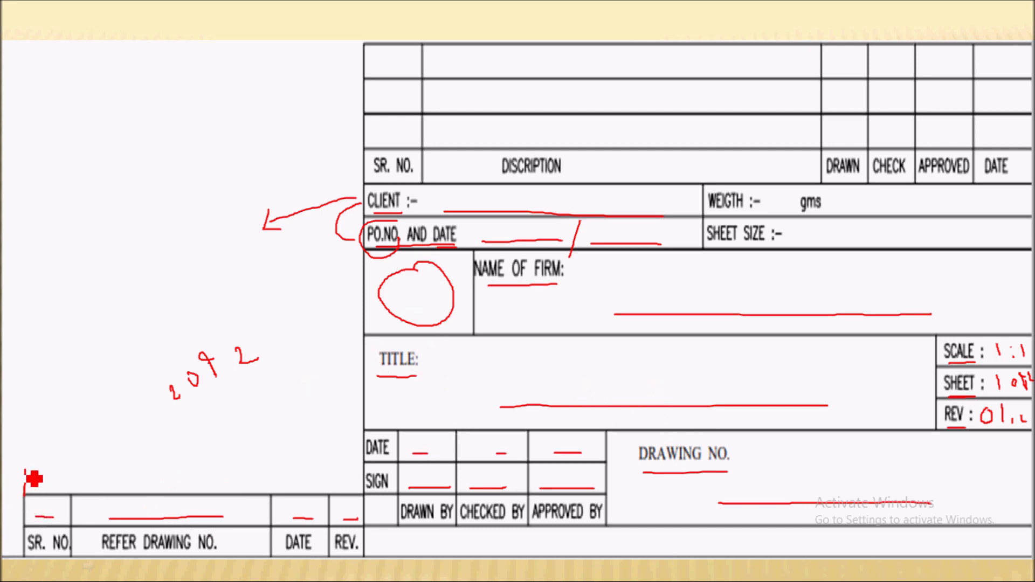